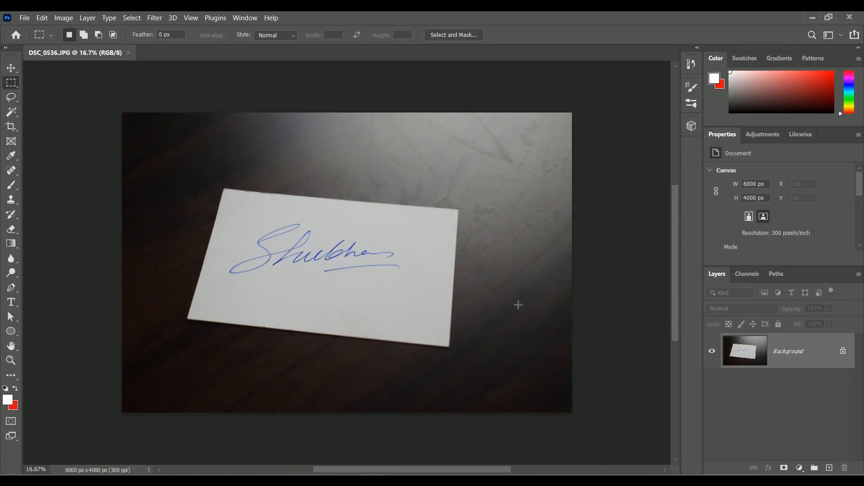
mouse_move(492, 307)
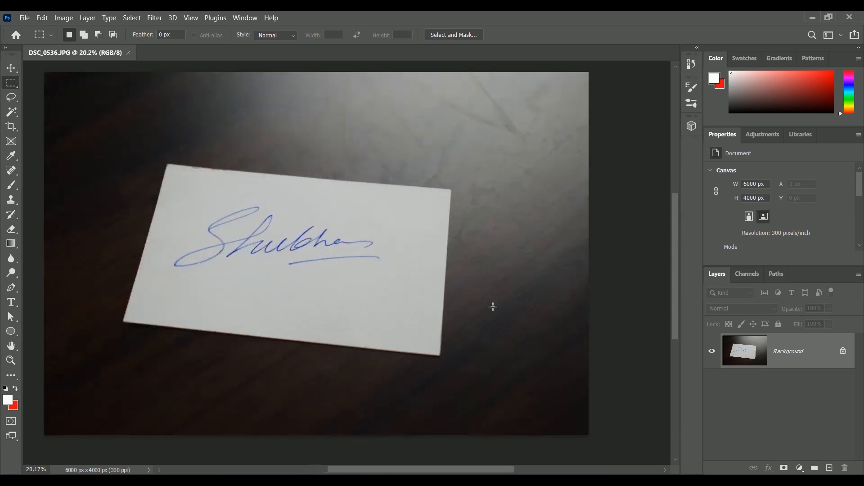
mouse_move(346, 271)
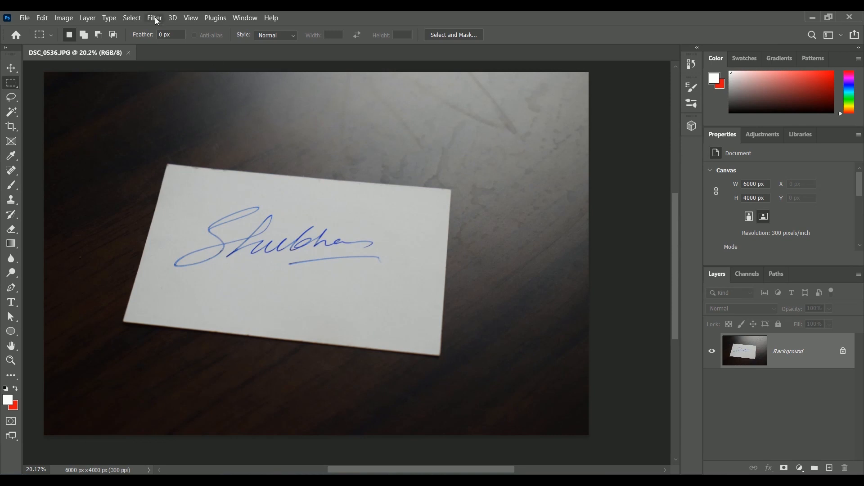
Straighten the tilted signature card using Camera Raw's Upright Guided geometry correction.
left_click(155, 17)
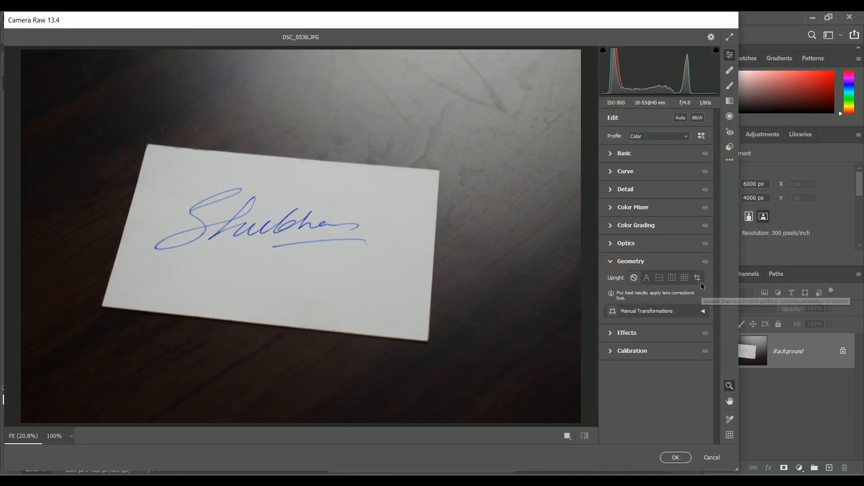
left_click(697, 277)
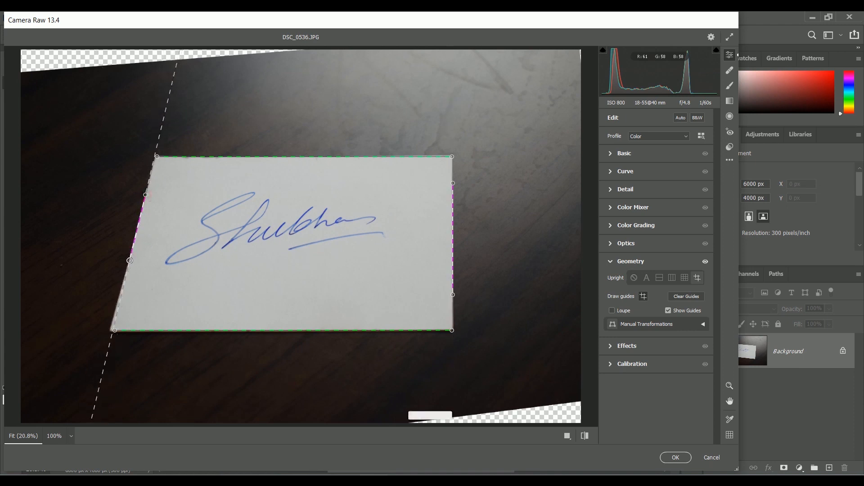
left_click(674, 458)
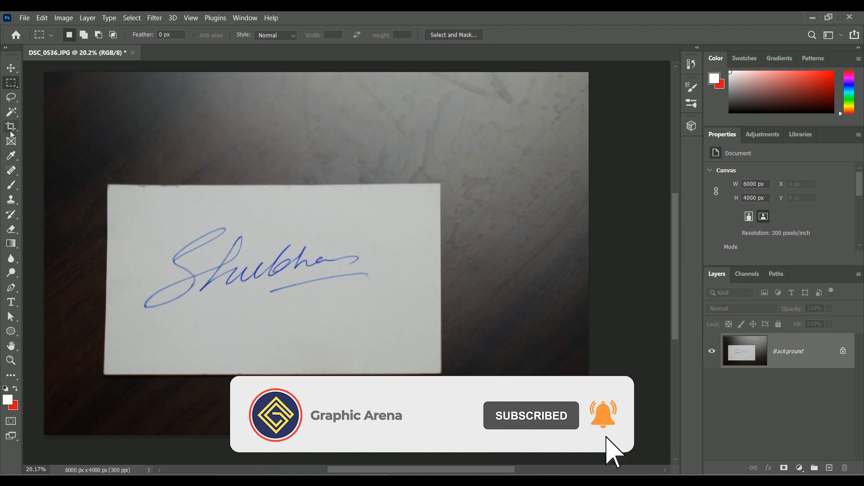
Crop the photo down to the white signature card, then return to the Move tool.
left_click(11, 127)
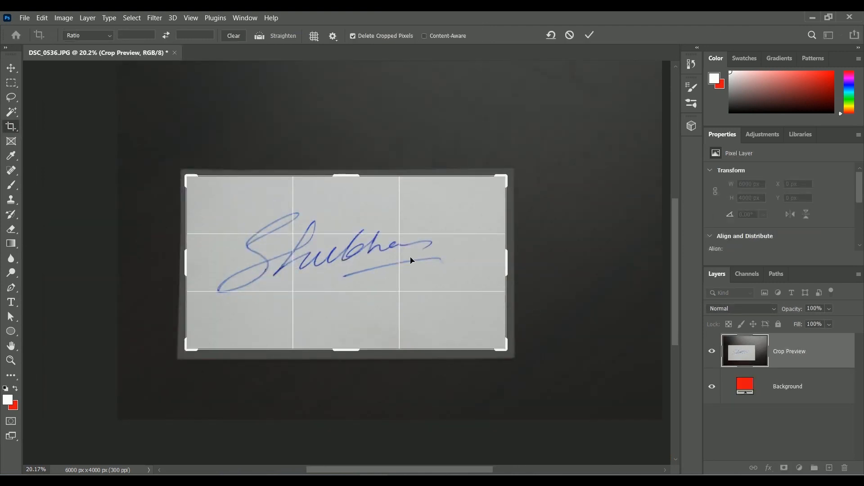
left_click(589, 35)
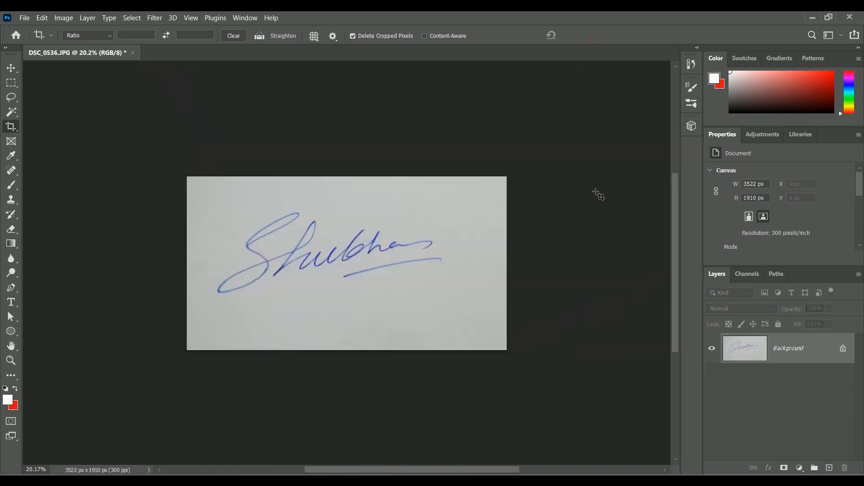
left_click(11, 68)
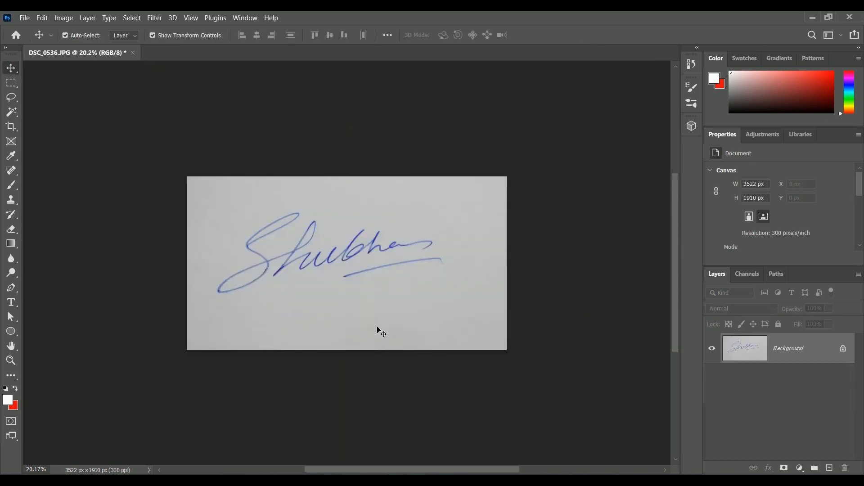
Show the Actions panel and create a new action set named 'Digital Signature'.
left_click(244, 18)
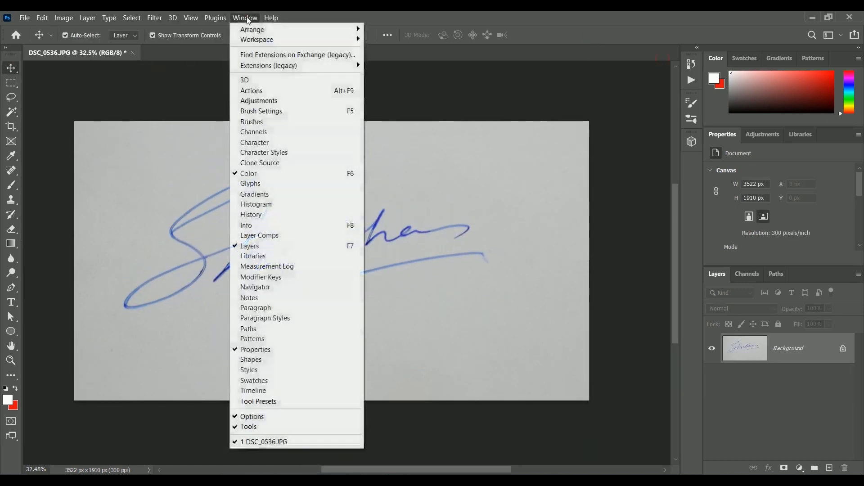
left_click(252, 91)
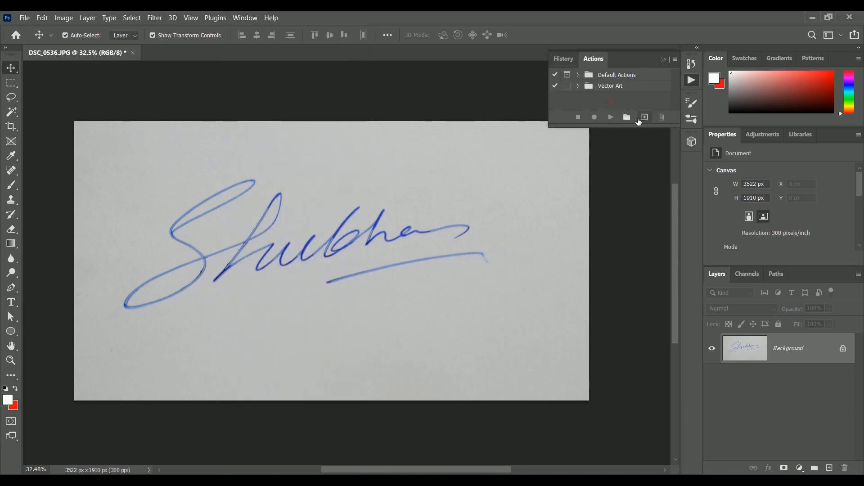
left_click(627, 117)
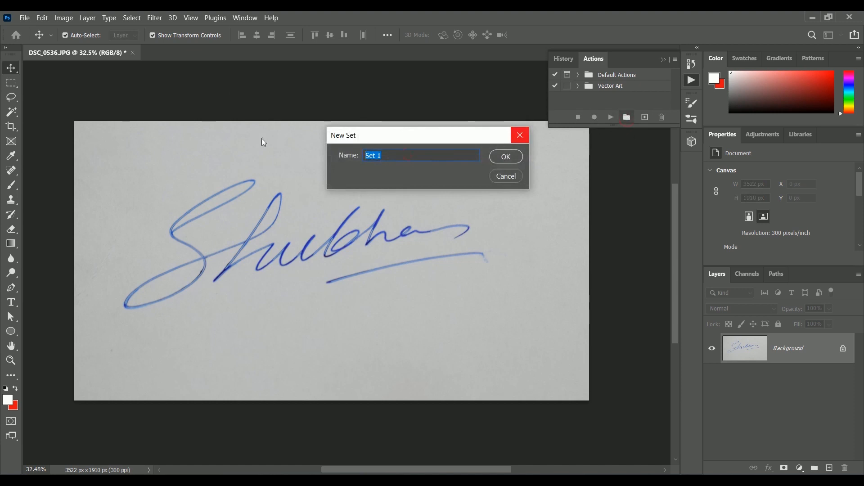
type("Digital Signature")
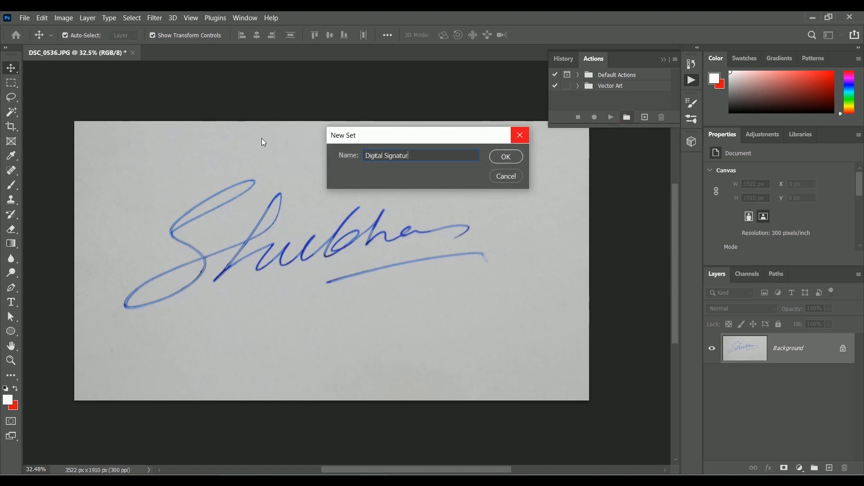
left_click(504, 157)
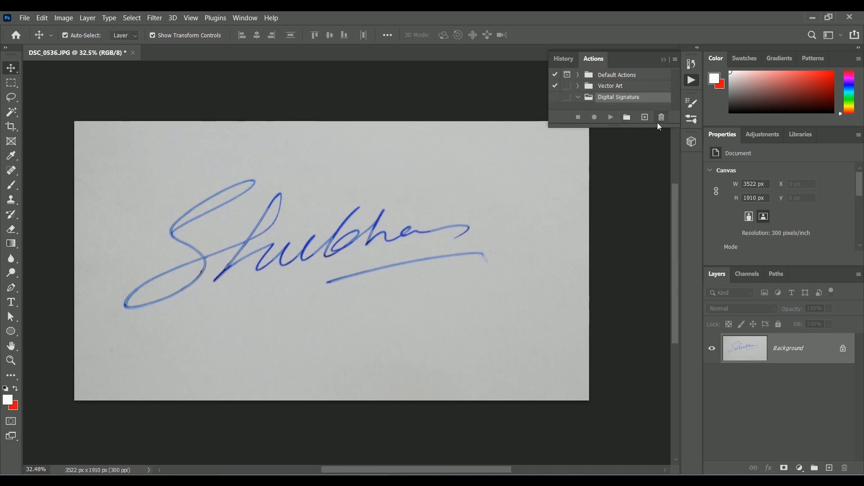
Add the action 'Convert to digital signature' and start recording it.
left_click(643, 117)
type("Convert to digita")
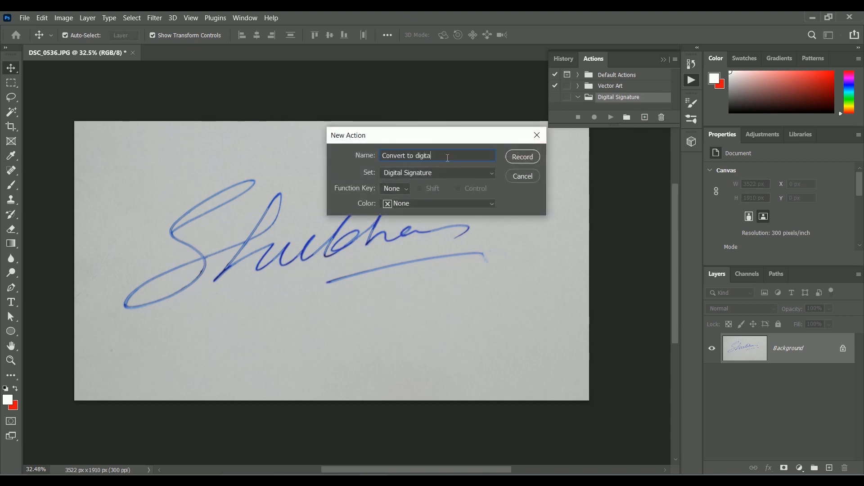
type("l signature")
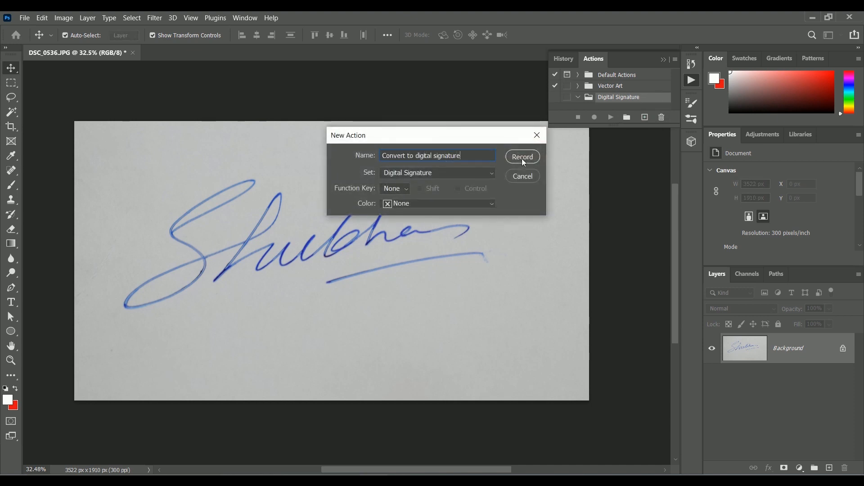
left_click(521, 157)
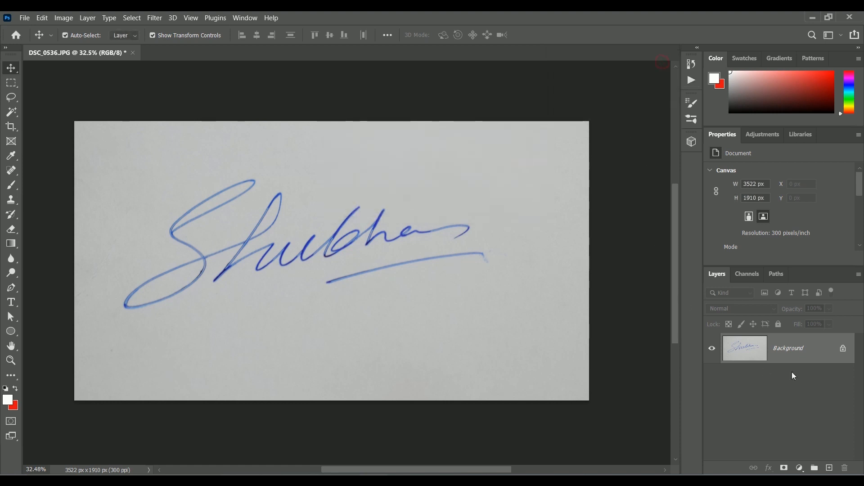
Convert the Background into a regular Layer 0.
right_click(788, 348)
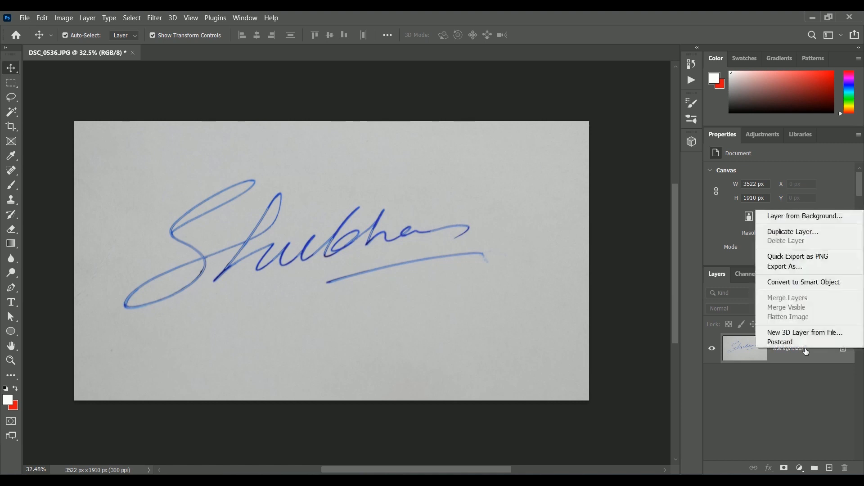
left_click(805, 216)
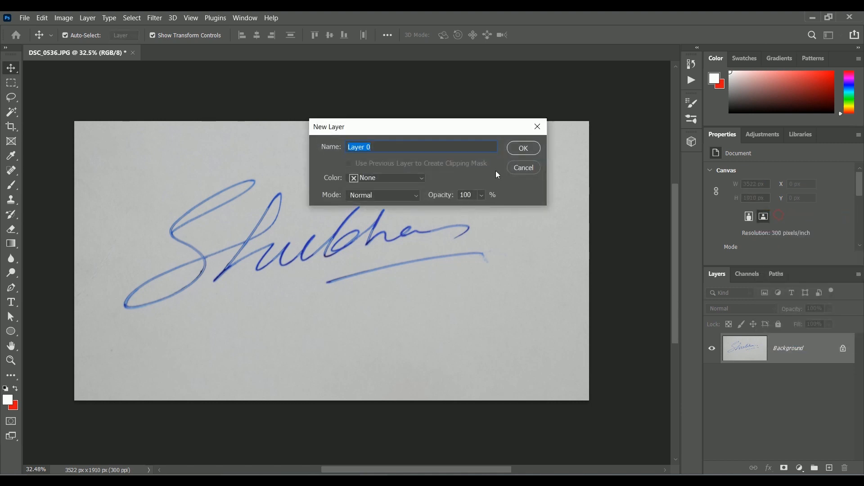
left_click(522, 147)
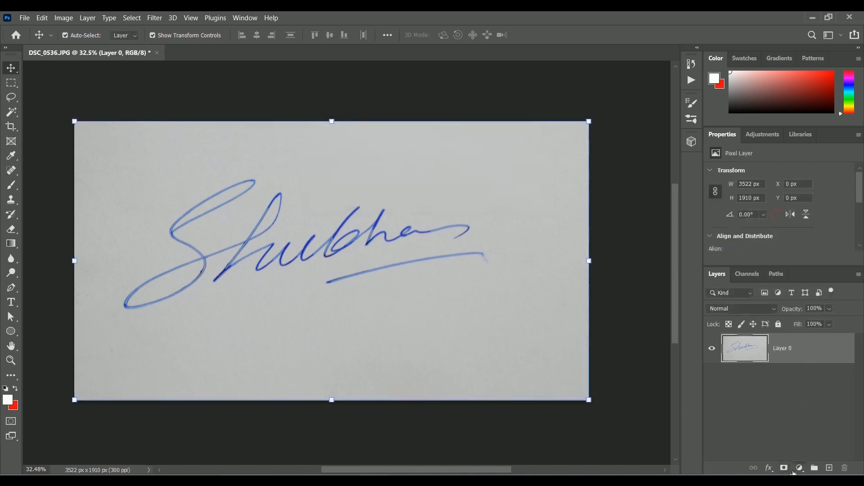
Add a Black & White adjustment layer and merge it down.
left_click(799, 467)
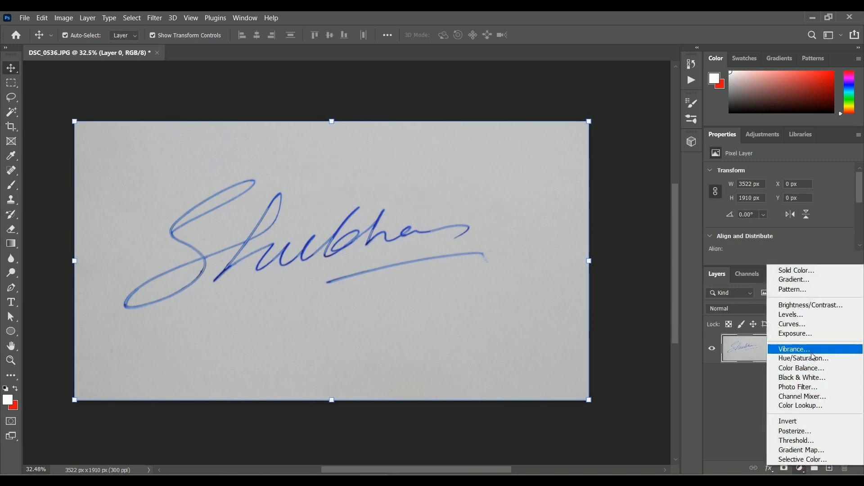
left_click(802, 377)
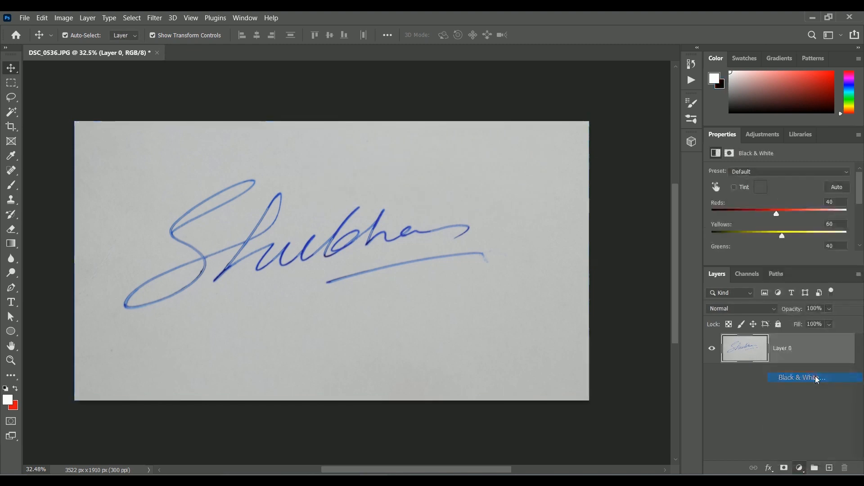
left_click(799, 378)
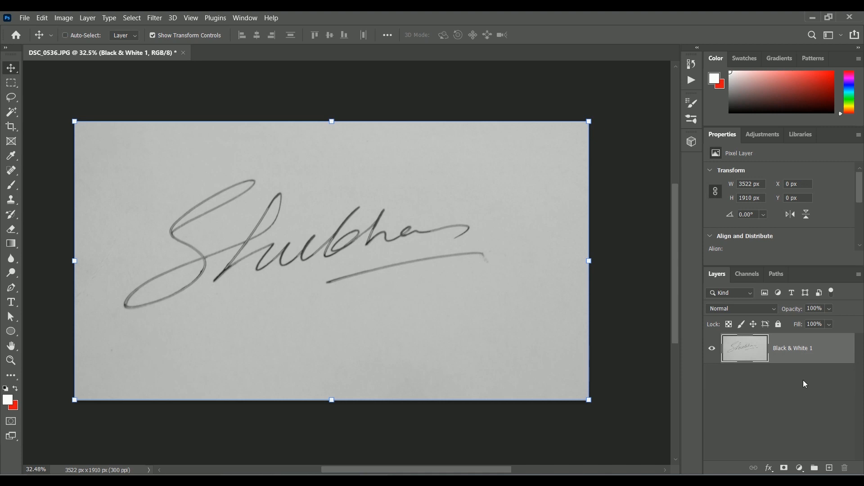
Set the layer copy to Overlay and duplicate it twice with Ctrl+J.
left_click(741, 308)
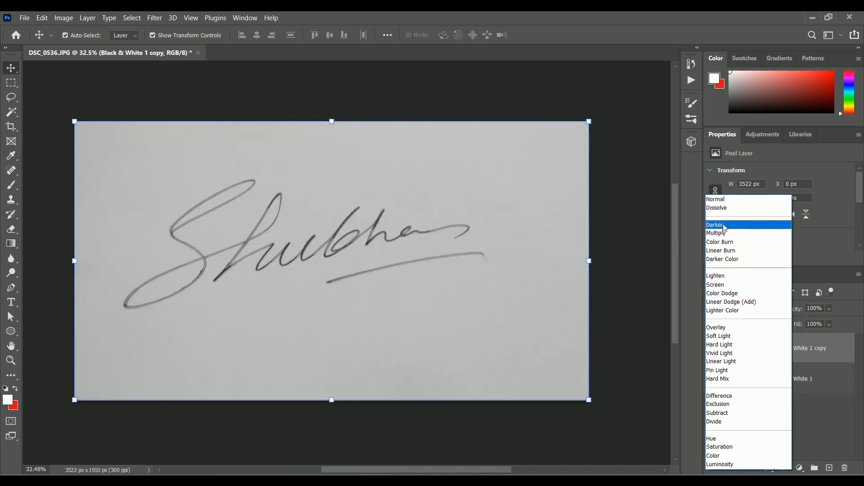
left_click(716, 327)
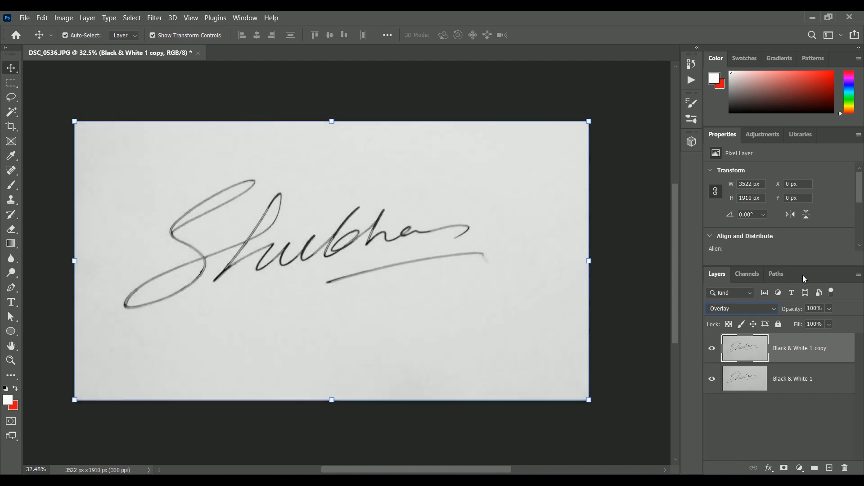
key("ctrl+j")
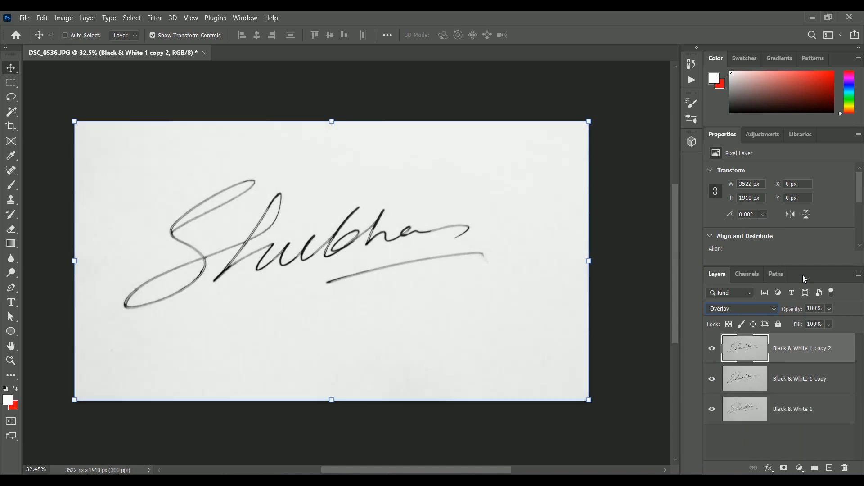
key("ctrl+j")
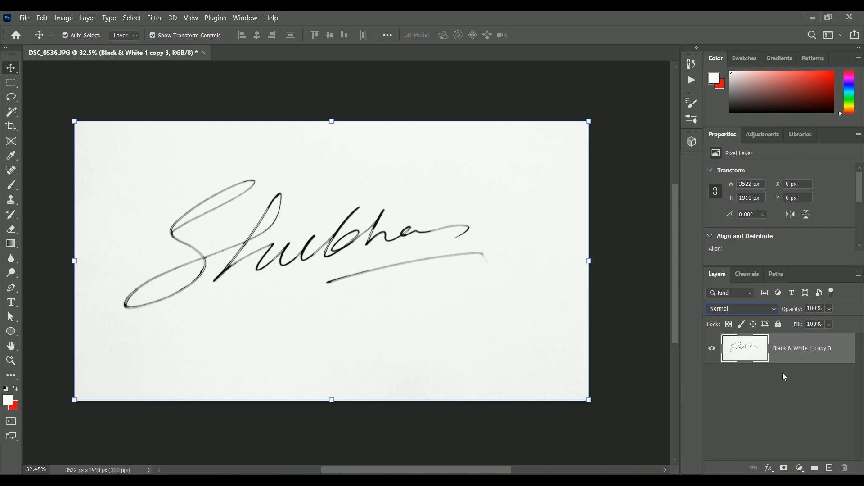
Apply a Curves adjustment making the signature solid black on white.
left_click(798, 467)
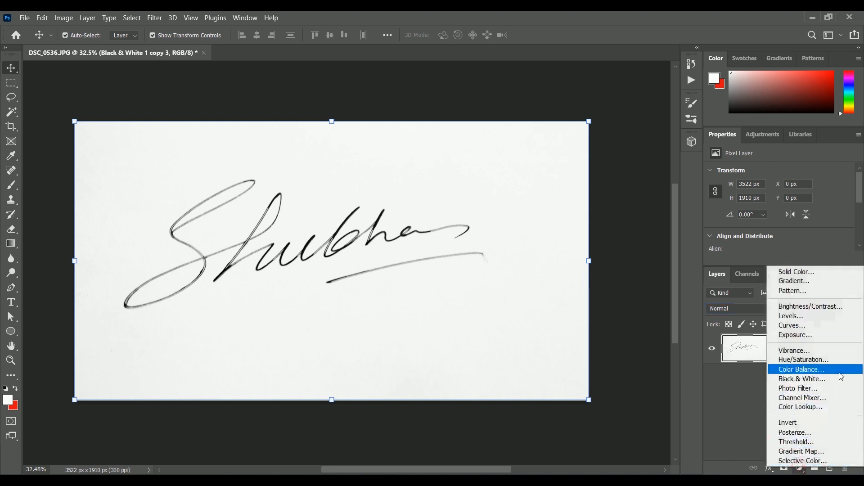
left_click(792, 325)
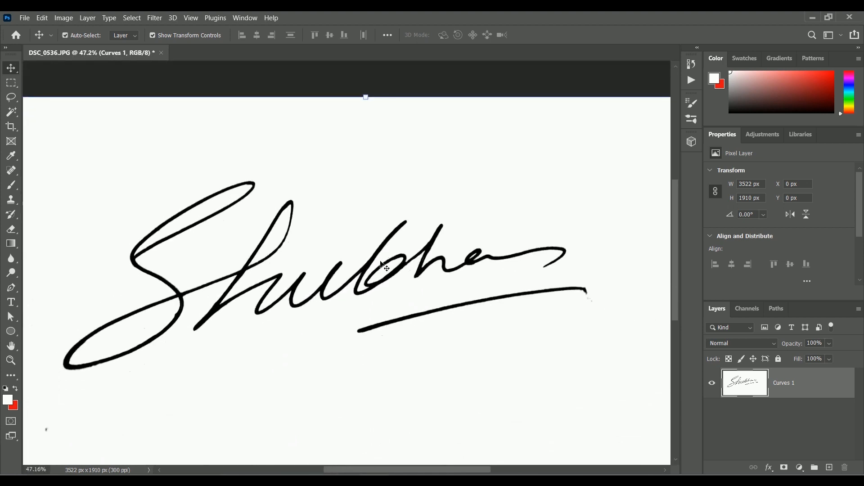
left_click(153, 18)
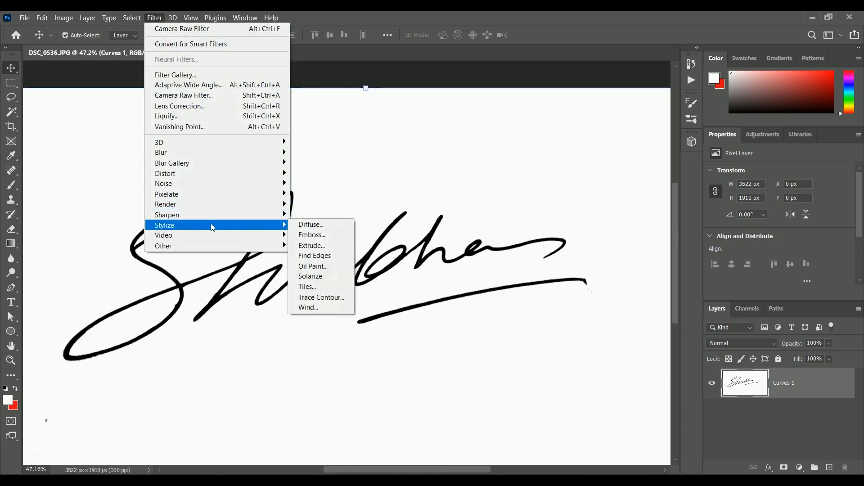
Apply Oil Paint with Stylization 9.3, other brush values 10, and Lighting off.
left_click(313, 266)
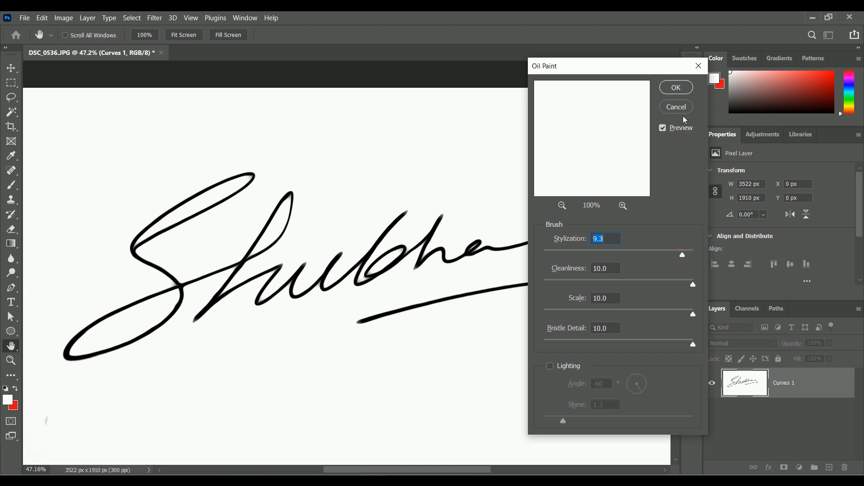
left_click(663, 127)
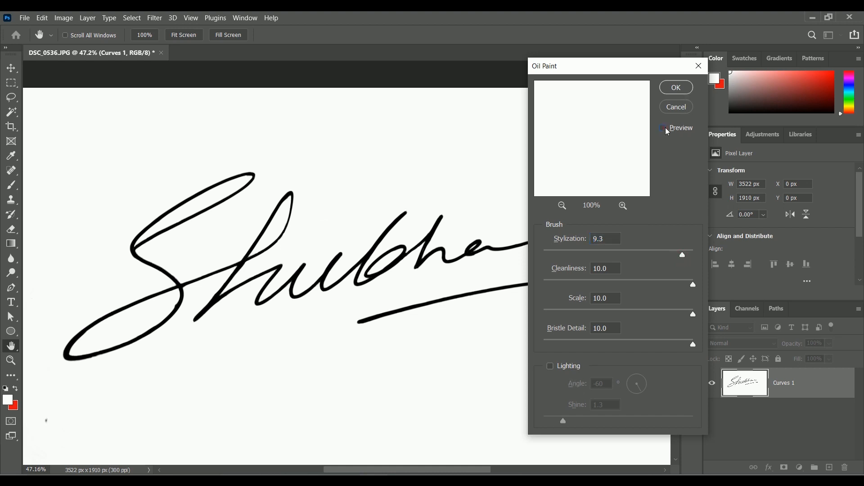
left_click(663, 128)
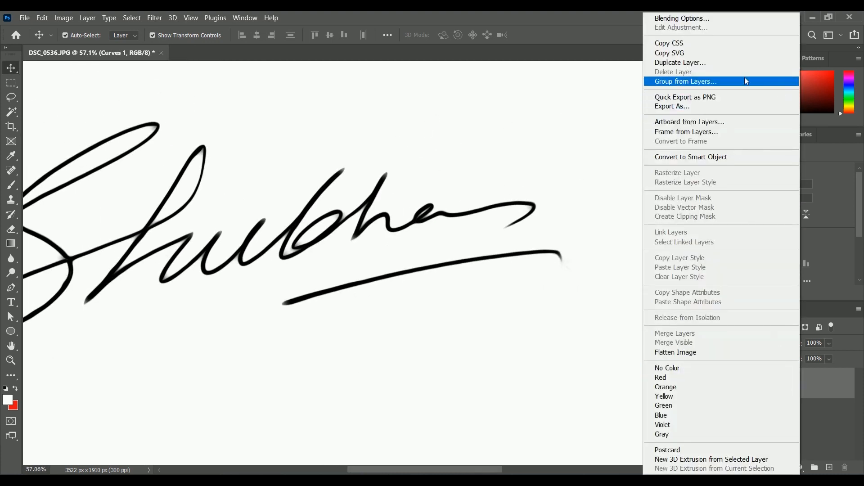
Duplicate the signature layer, set it to Color Dodge, and merge the two.
left_click(680, 62)
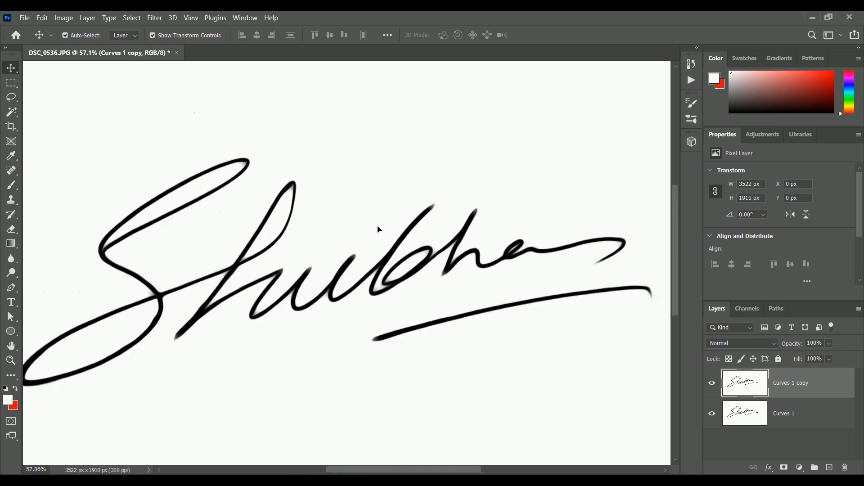
left_click(741, 343)
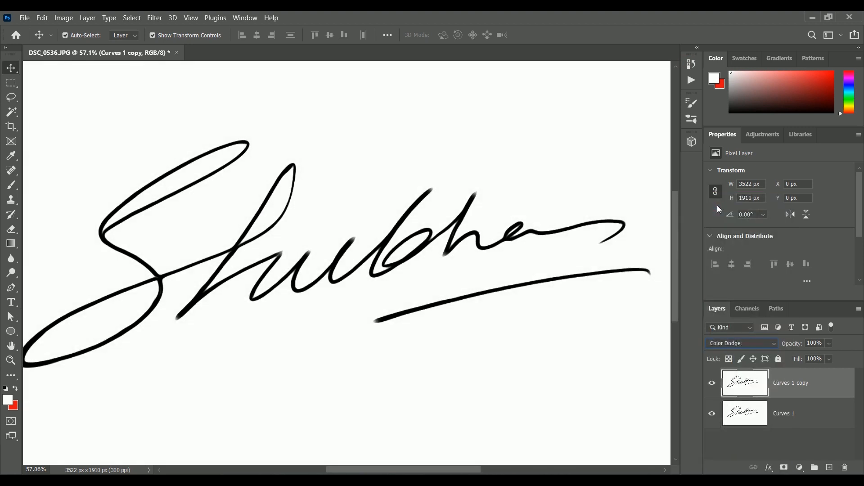
left_click(741, 343)
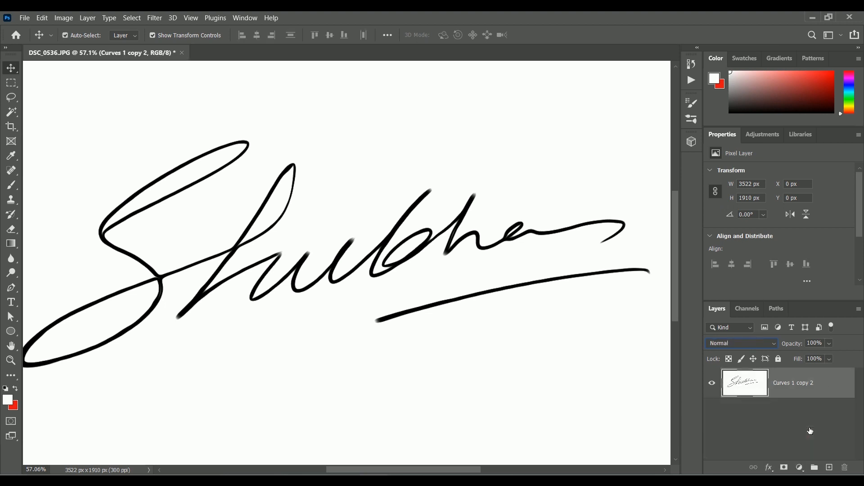
mouse_move(647, 243)
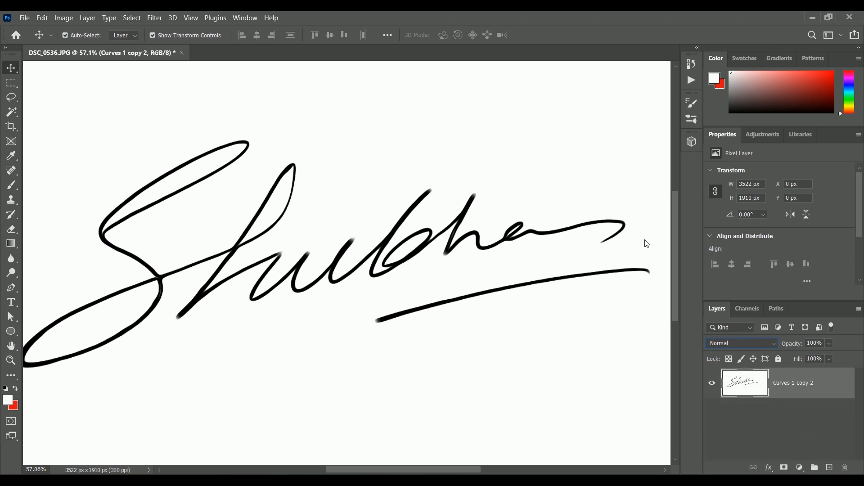
Select the signature strokes via Color Range at Fuzziness 58, then inverse the selection.
left_click(131, 18)
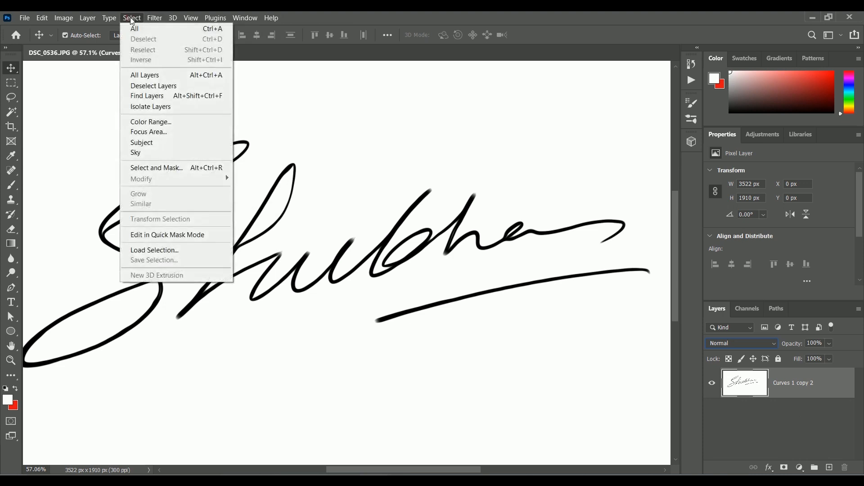
left_click(151, 121)
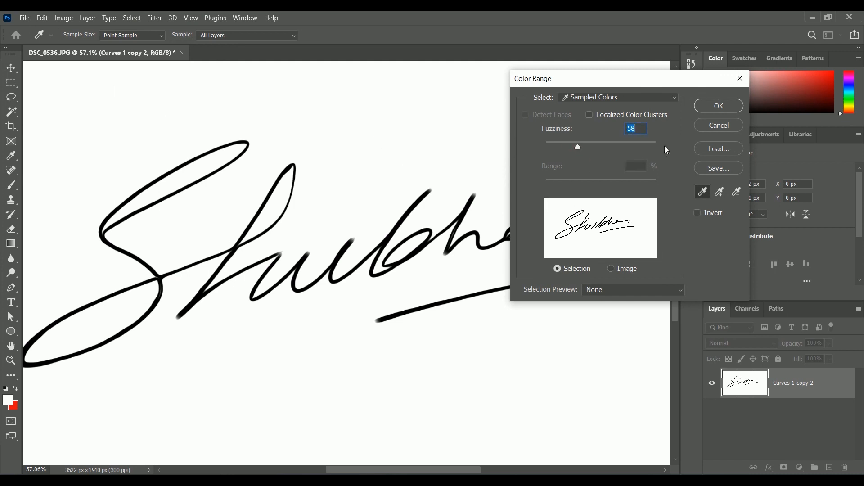
left_click(718, 106)
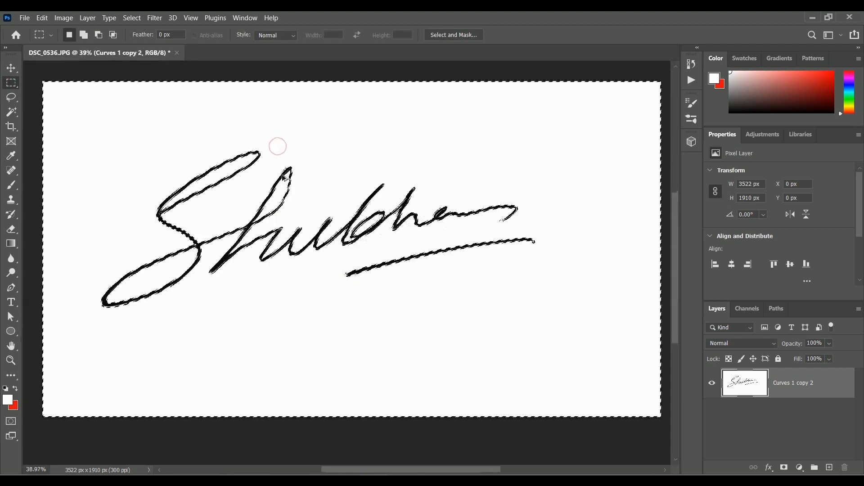
right_click(273, 160)
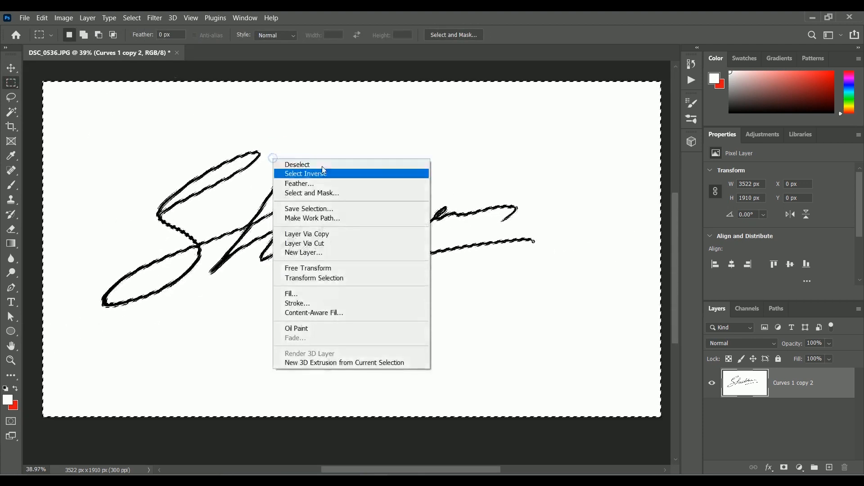
left_click(305, 173)
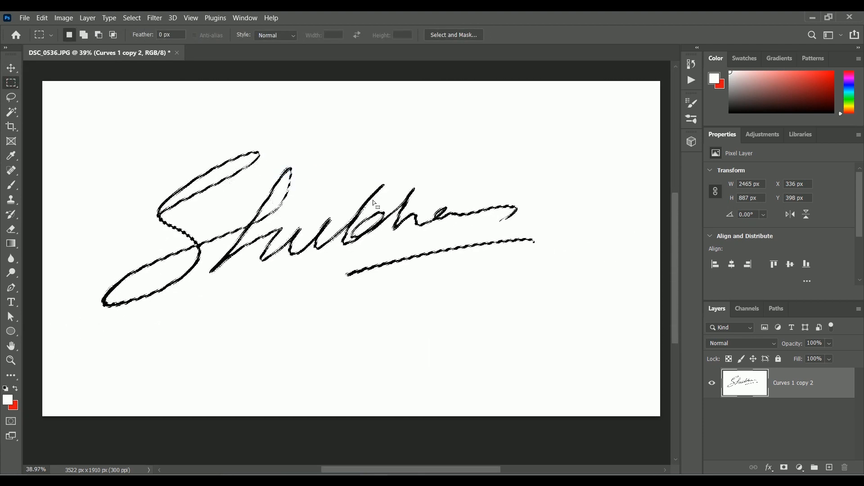
Convert the selection into a work path with tolerance 2.0.
right_click(373, 203)
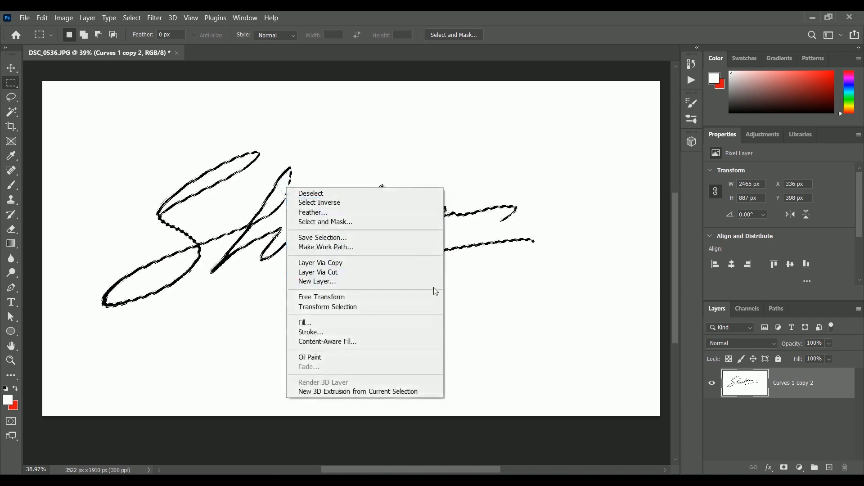
left_click(325, 247)
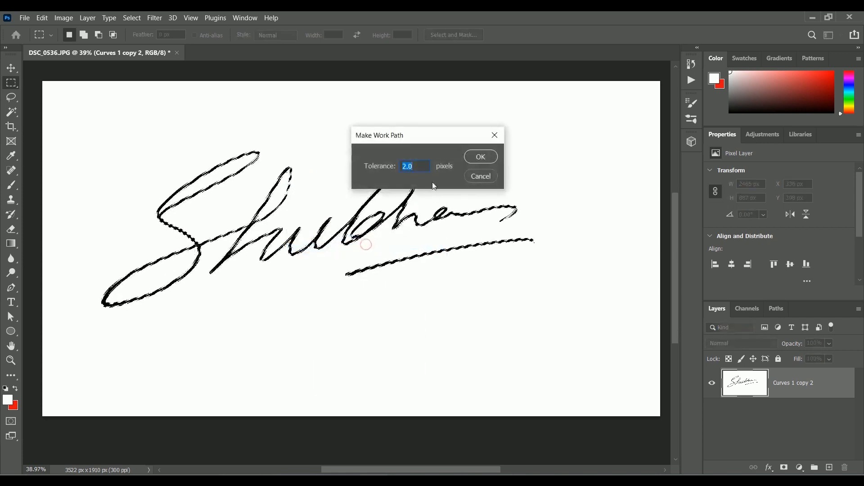
left_click(480, 156)
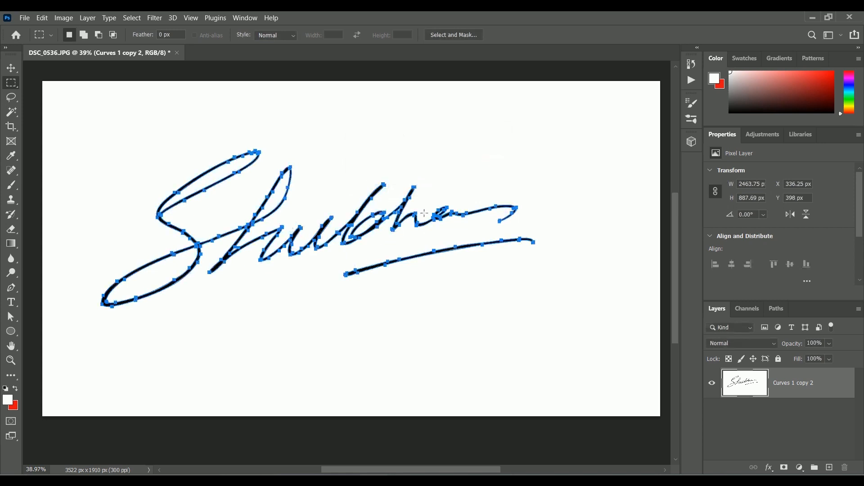
Add a Solid Color fill layer shaped by the signature path.
left_click(812, 467)
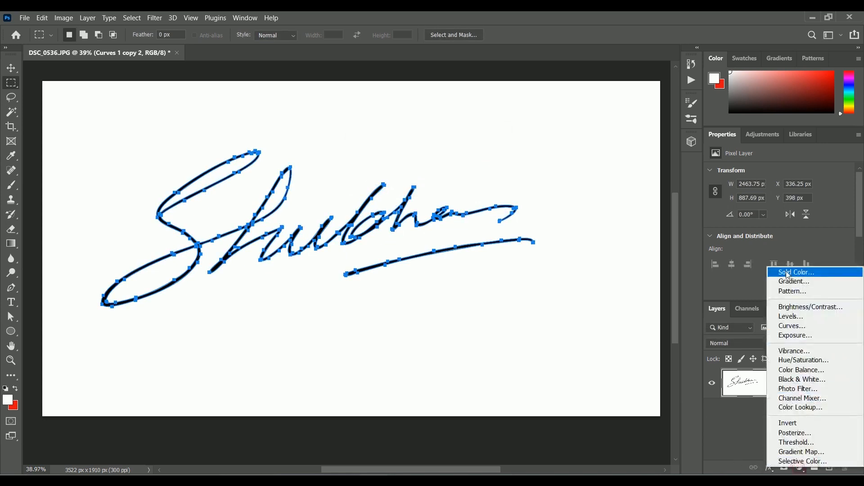
left_click(793, 271)
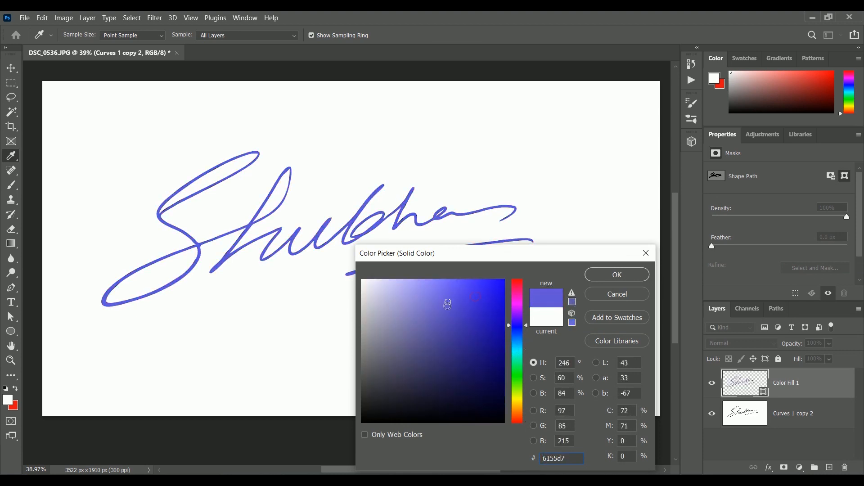
left_click(616, 275)
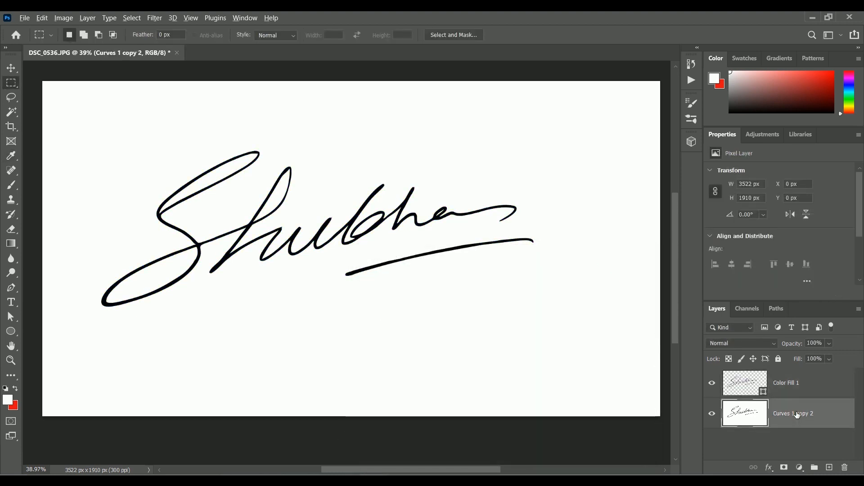
Rename the layers to Digital Signature and Background, and assign a colour label.
double_click(793, 413)
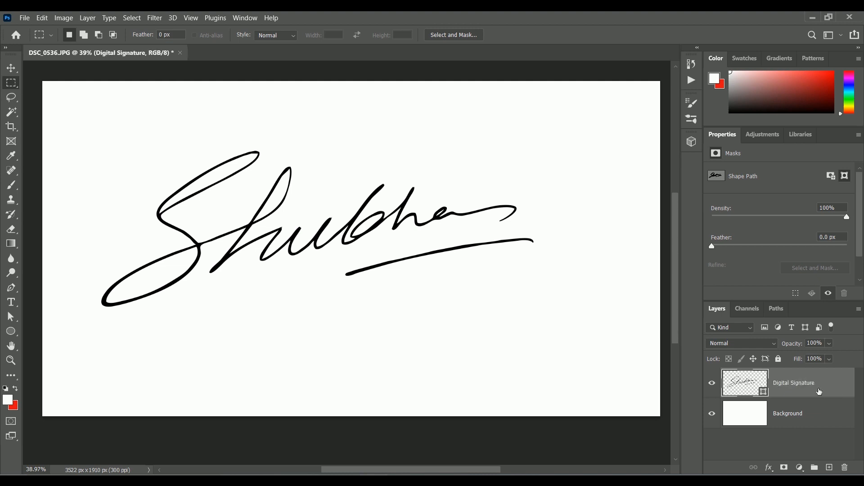
right_click(787, 412)
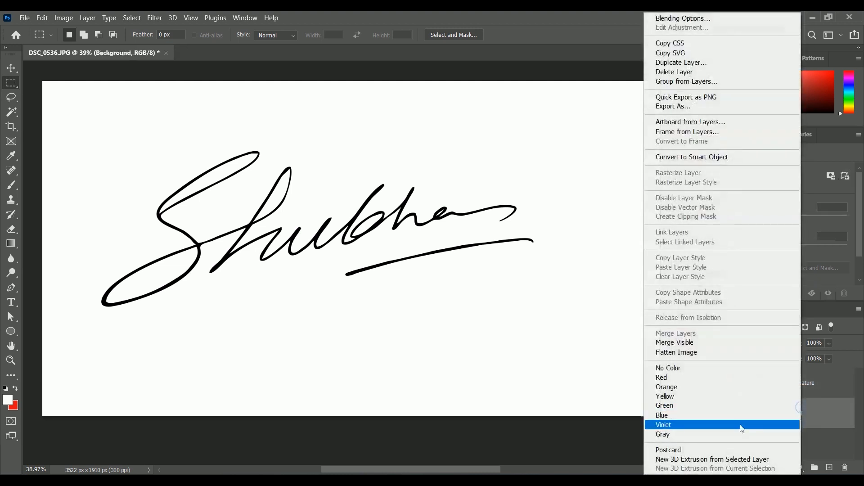
left_click(663, 424)
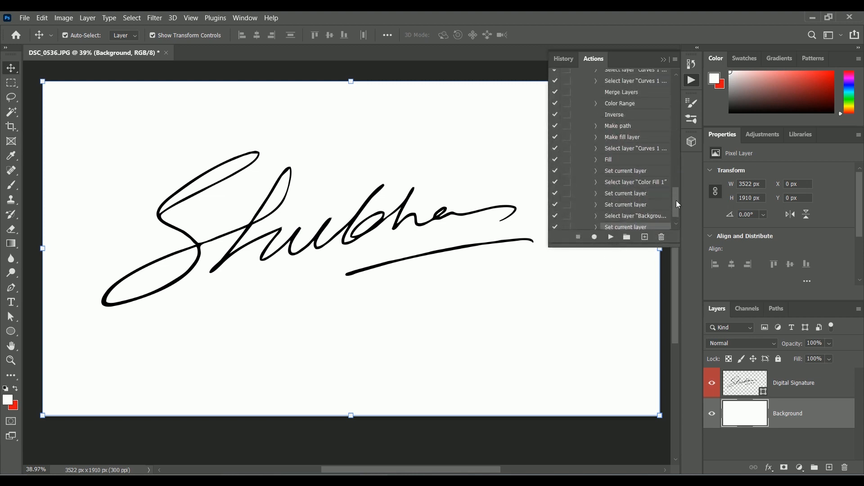
Stop recording the Convert to digital signature action and recolour the replayed signature red.
left_click(610, 236)
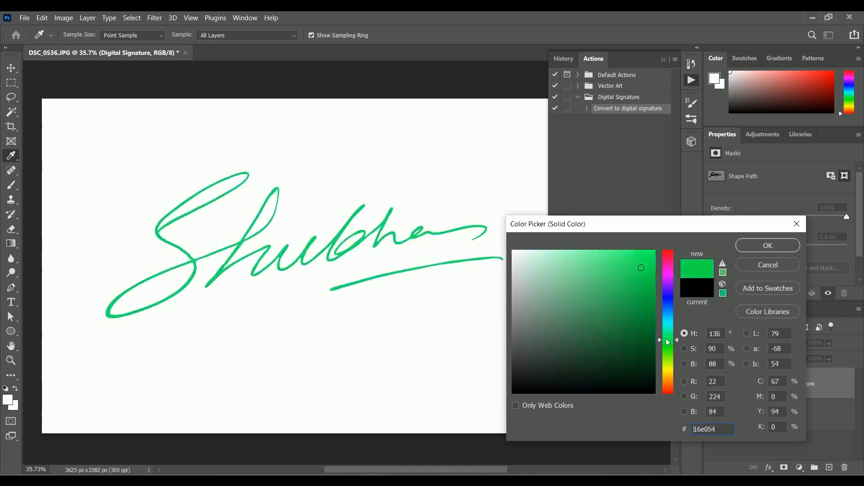
left_click(767, 245)
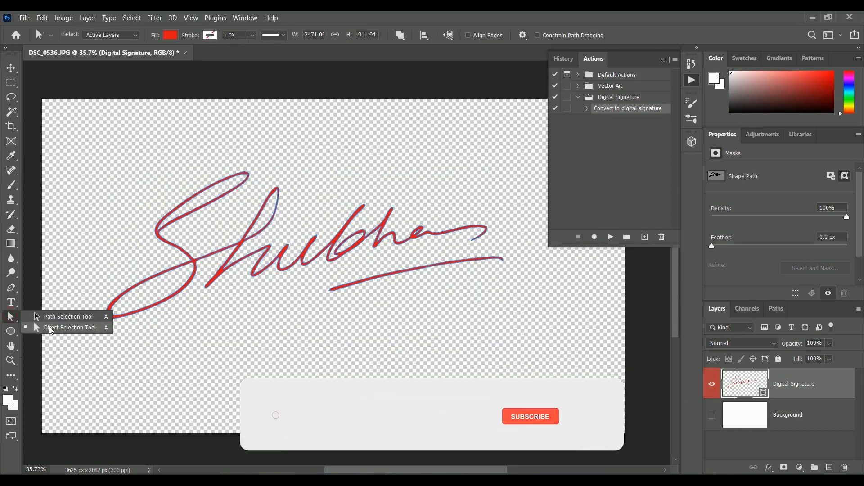
Show the red signature's anchor points with the Direct Selection Tool and fit it on screen.
left_click(529, 416)
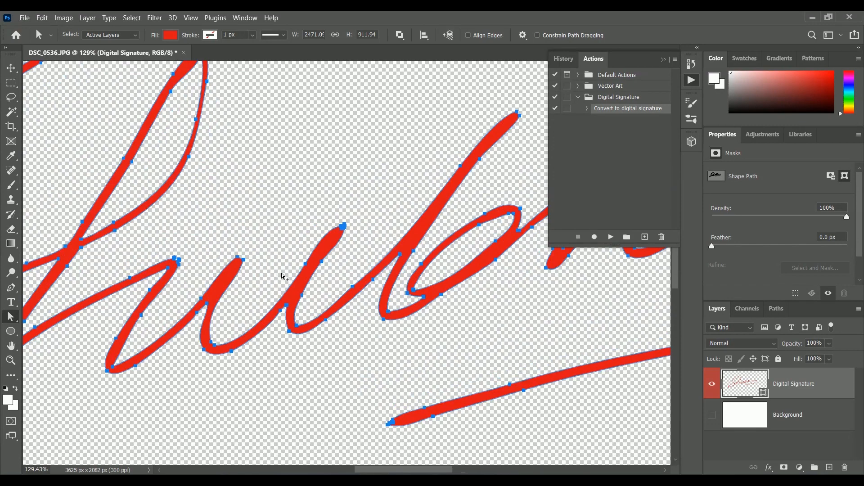
key("ctrl+0")
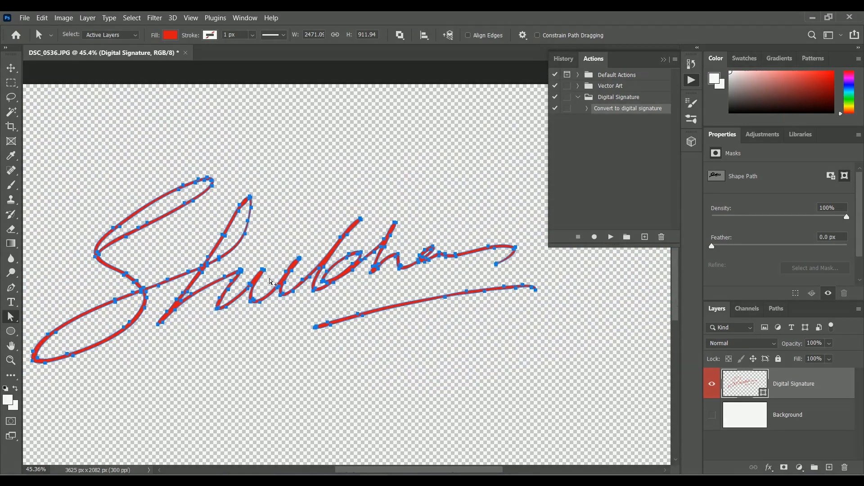